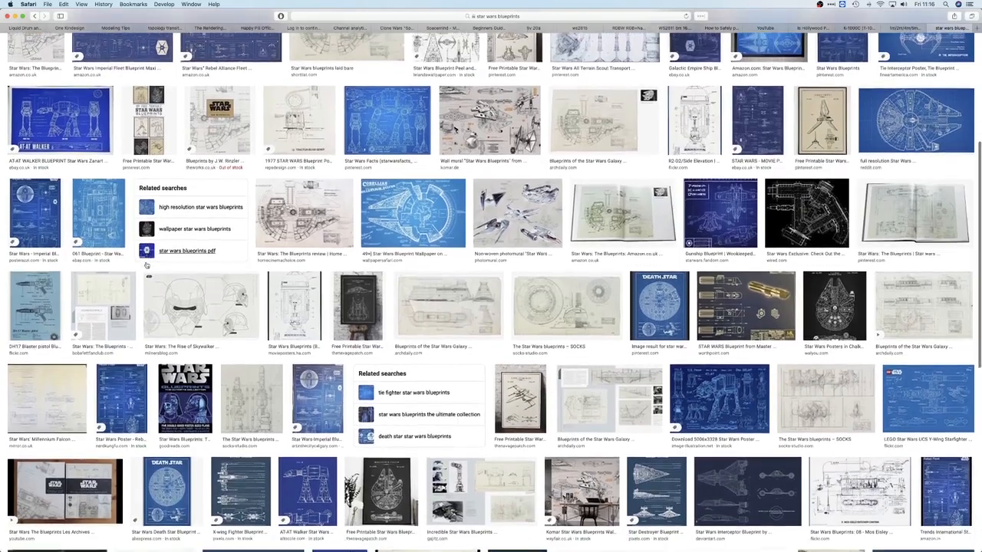
Browse down through the ship blueprint sheets in the Star Wars blueprints collection
scroll(down, 3)
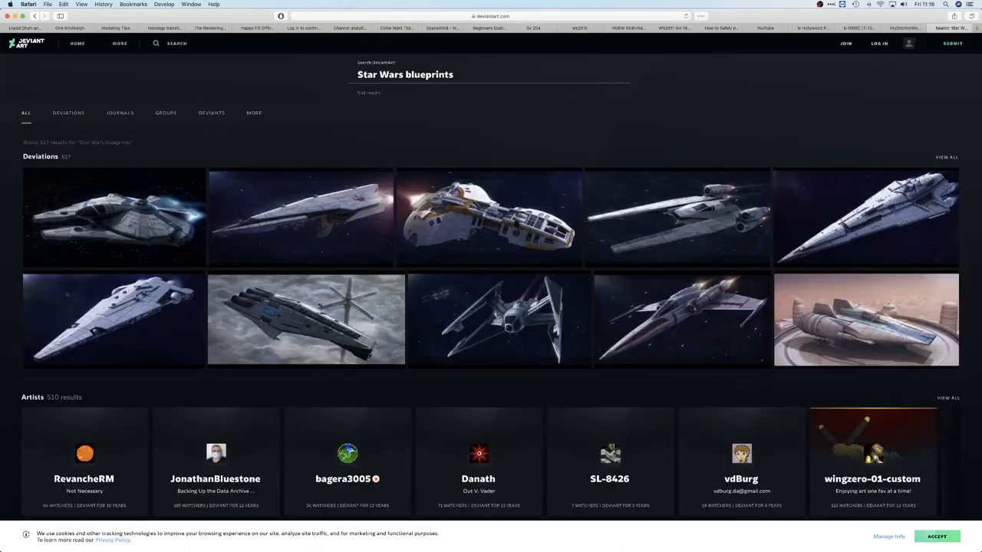
scroll(down, 3)
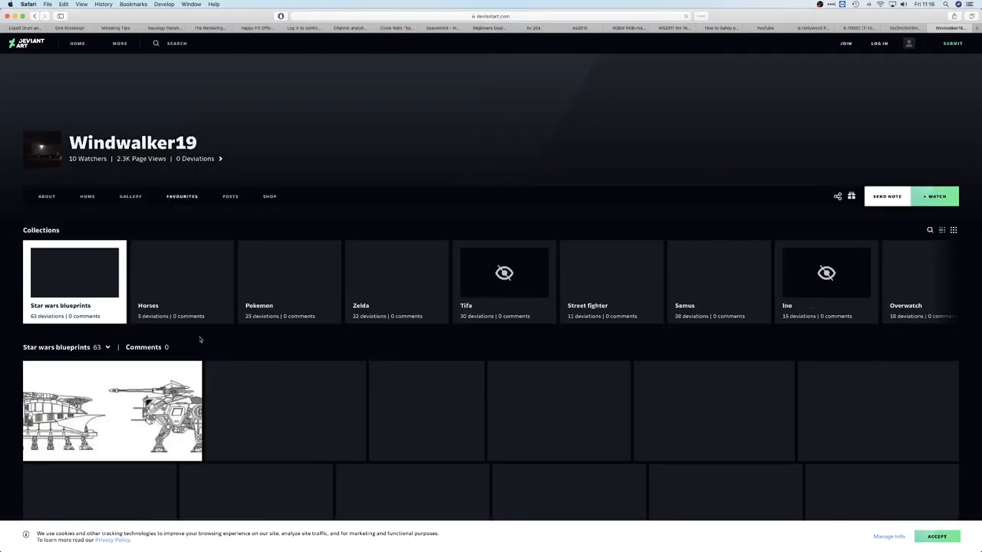
scroll(down, 3)
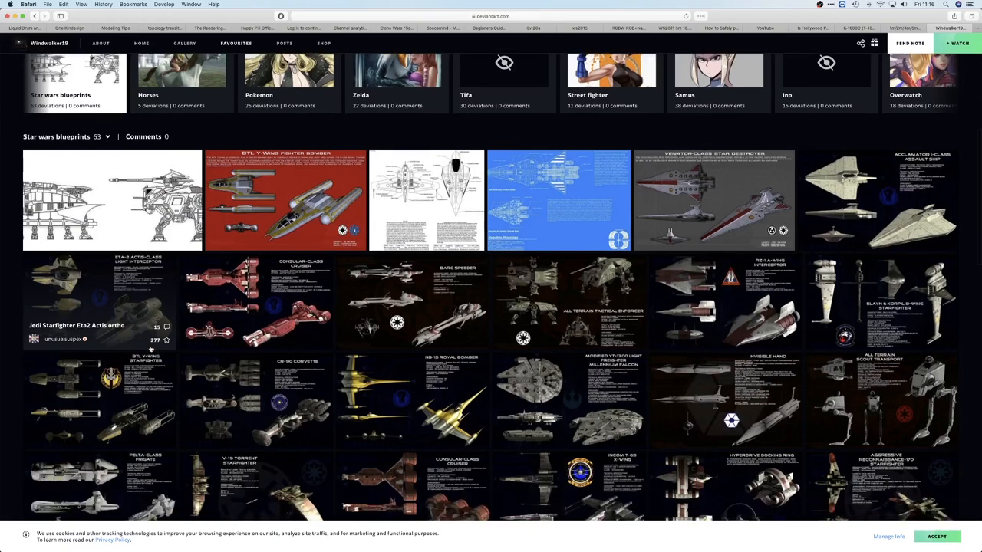
scroll(down, 3)
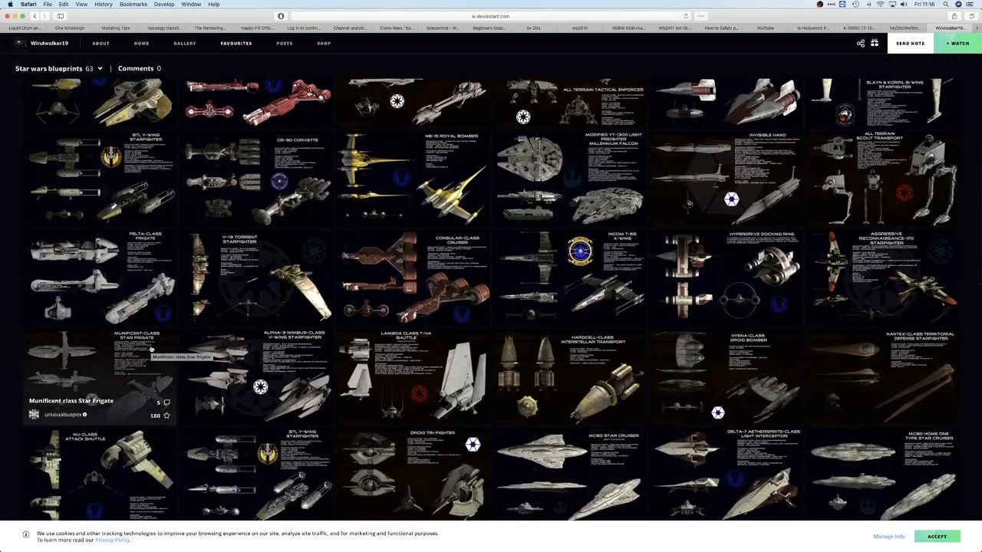
scroll(down, 3)
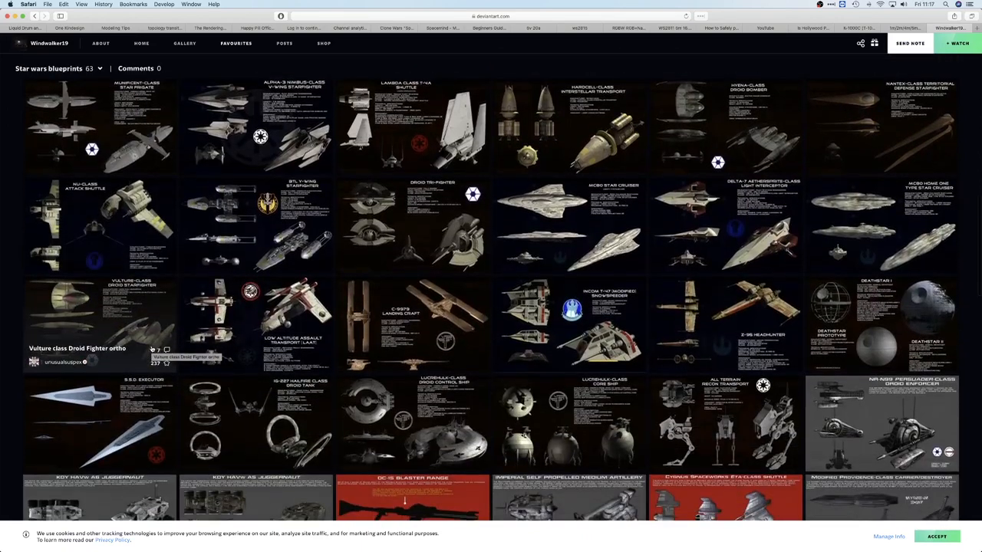
scroll(down, 3)
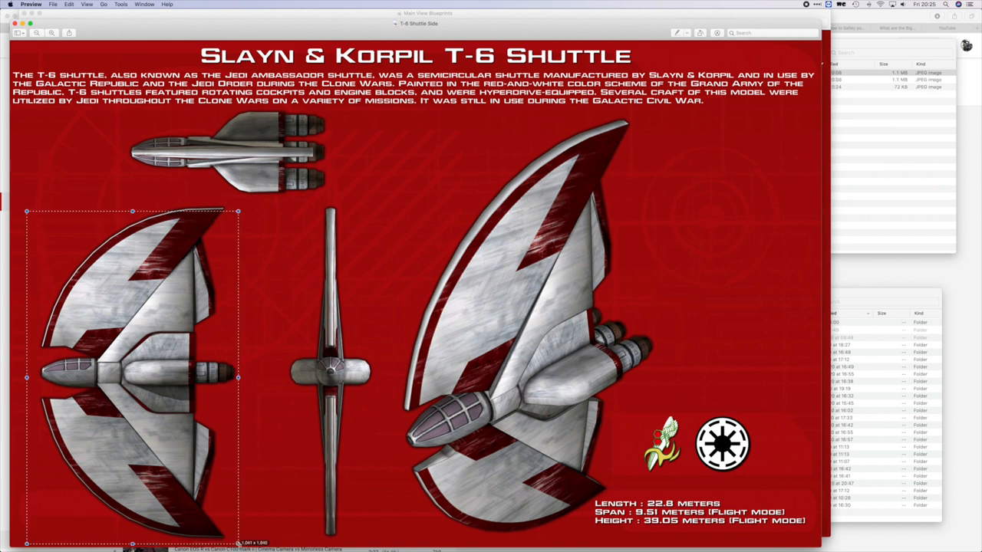
Outline one T-6 Shuttle view on the blueprint sheet with a rectangular selection
drag(132, 211, 132, 200)
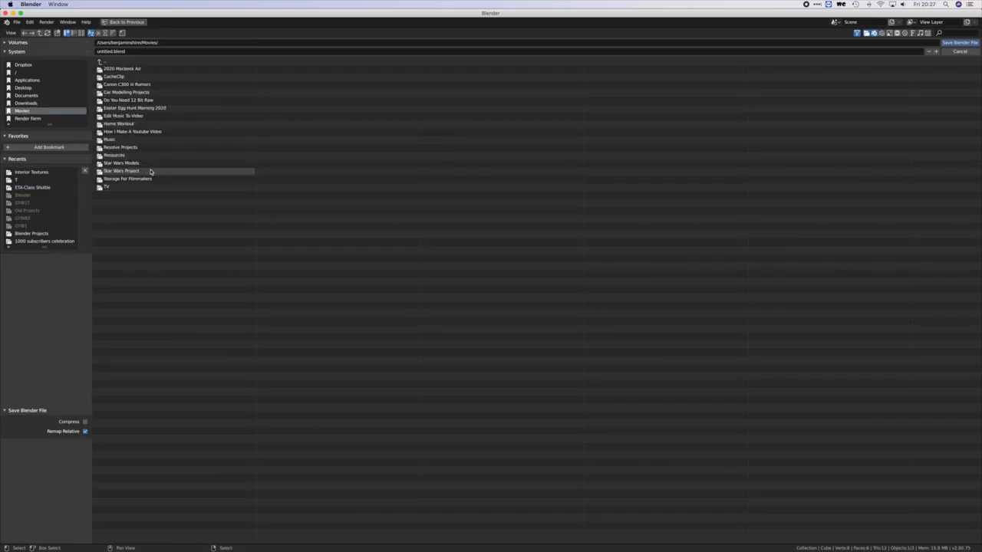
Save the blend file as T-6 Shuttle inside the Star Wars Project's T-6 Shuttle folder
double_click(121, 170)
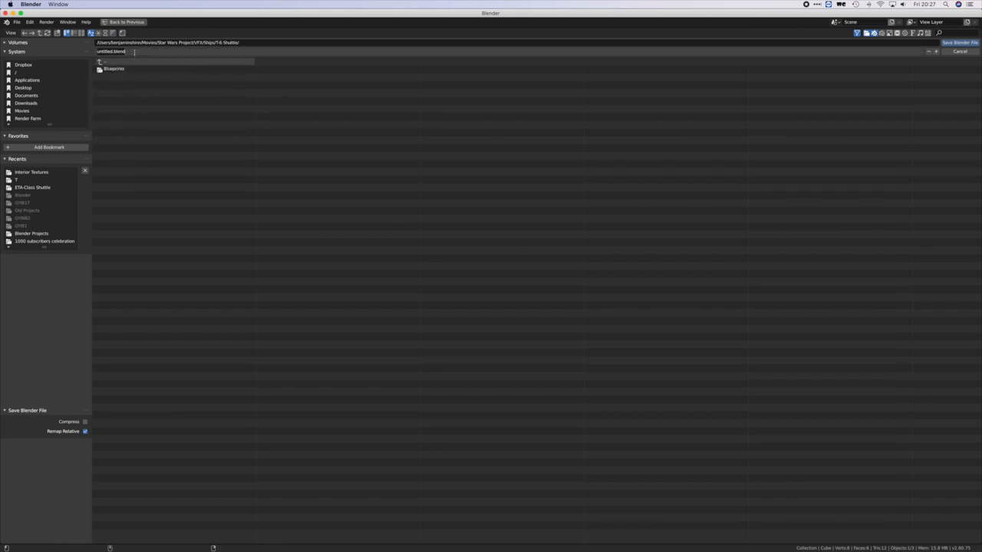
click(960, 43)
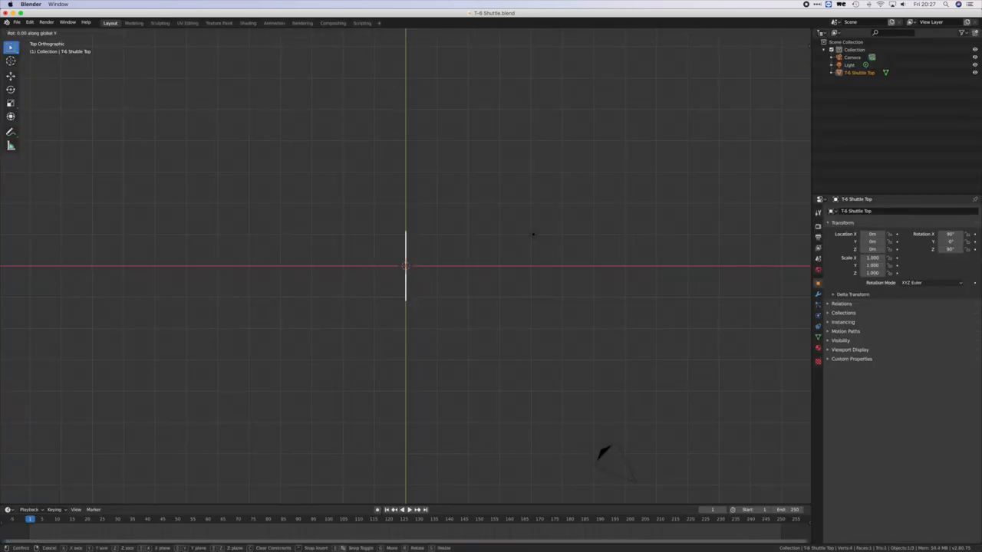
Start an Images as Planes import for the T-6 Shuttle Top blueprint
click(428, 273)
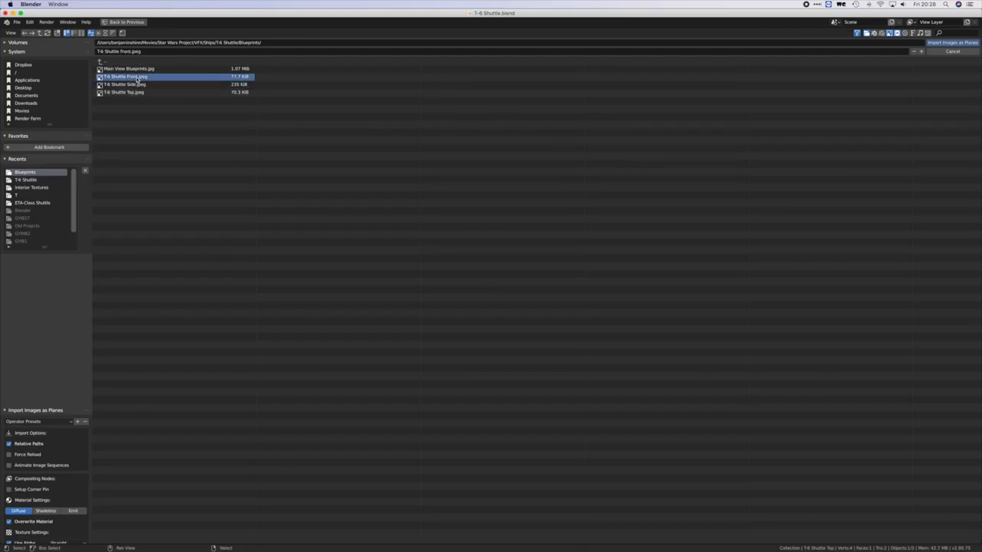
Import T-6 Shuttle Front.jpeg and T-6 Shuttle Side.jpeg as reference planes
click(951, 43)
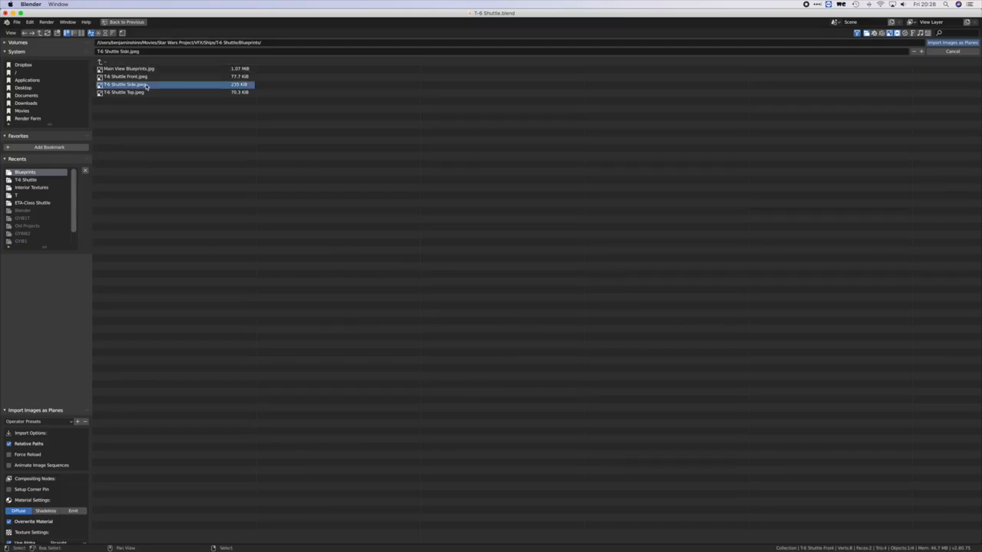
click(951, 52)
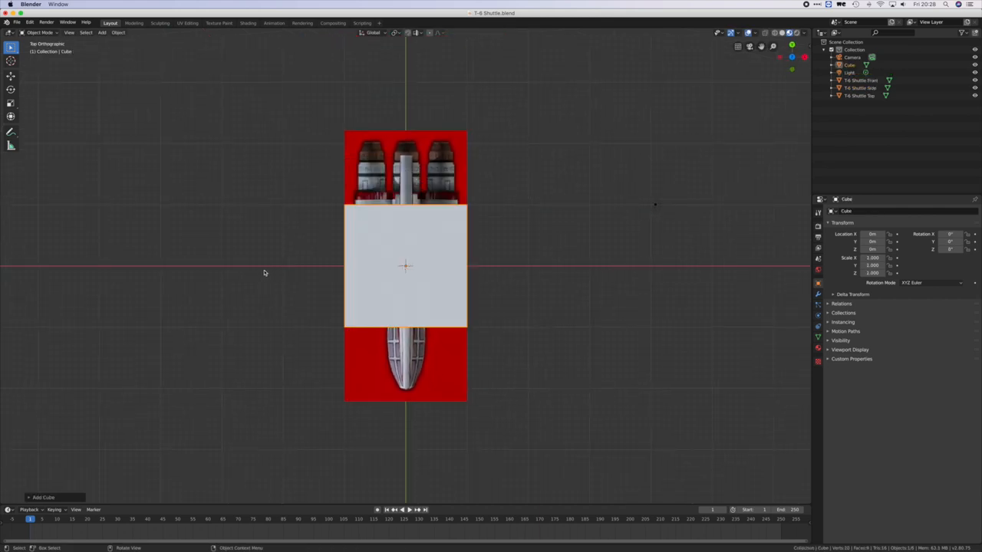
Scale the new cube to fit over the shuttle body on the blueprint
key(s)
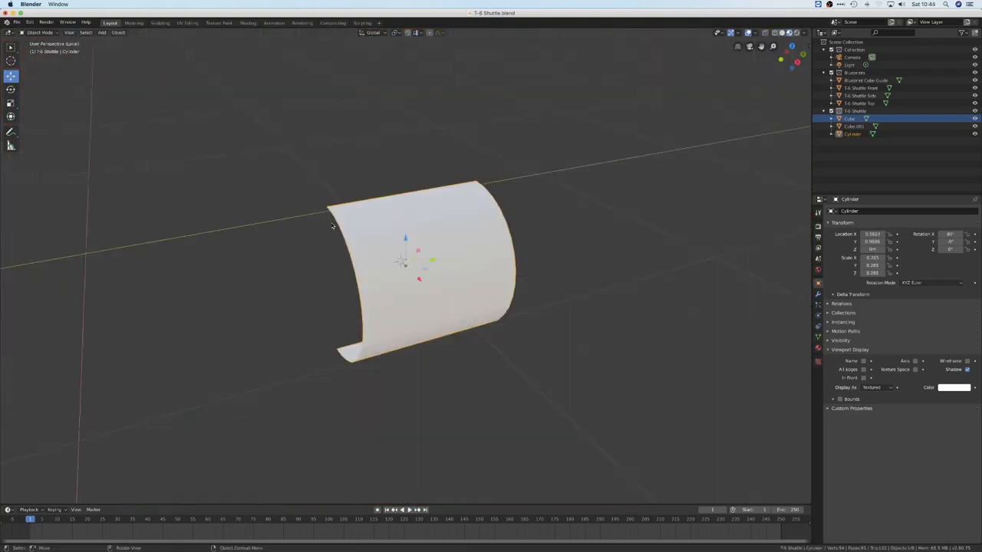
Edit the cylinder into a curved hull strip by removing faces
key(Tab)
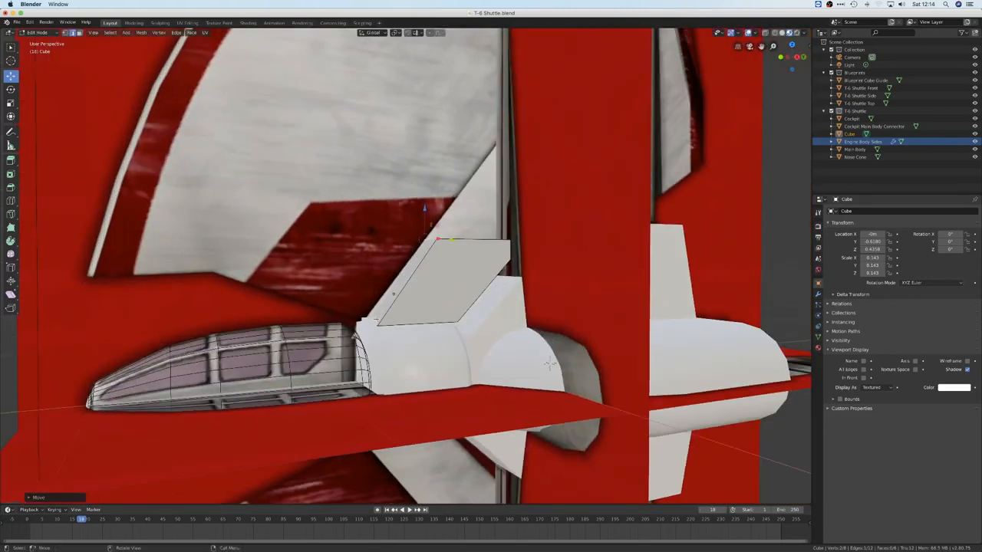
Adjust the wing root and engine cylinders in Edit Mode, checking them in side and top views
key(KP_1)
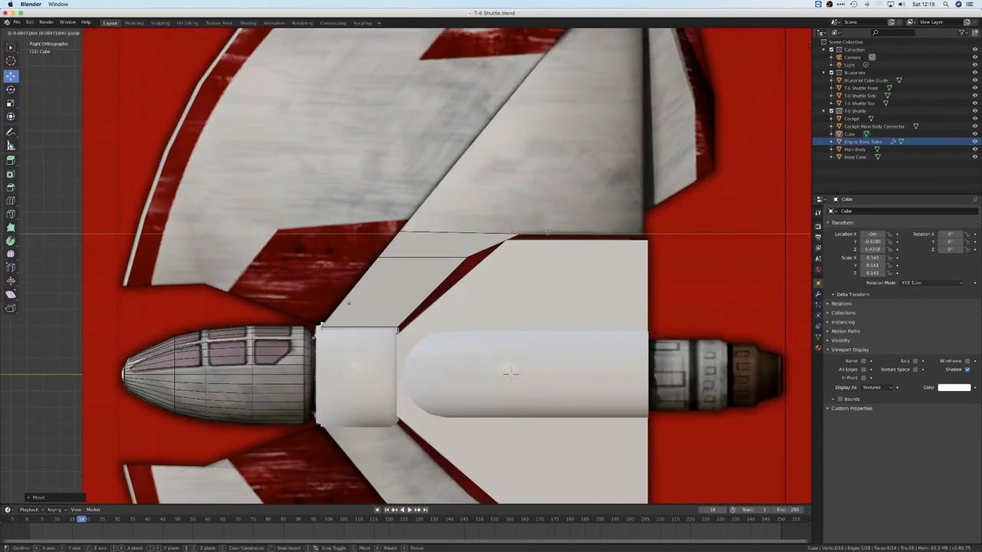
key(Tab)
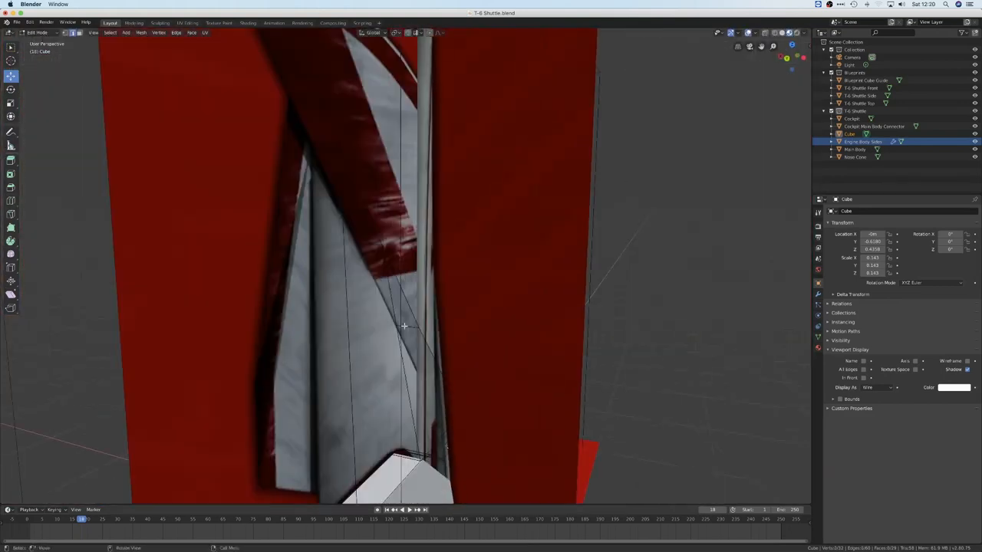
key(KP_1)
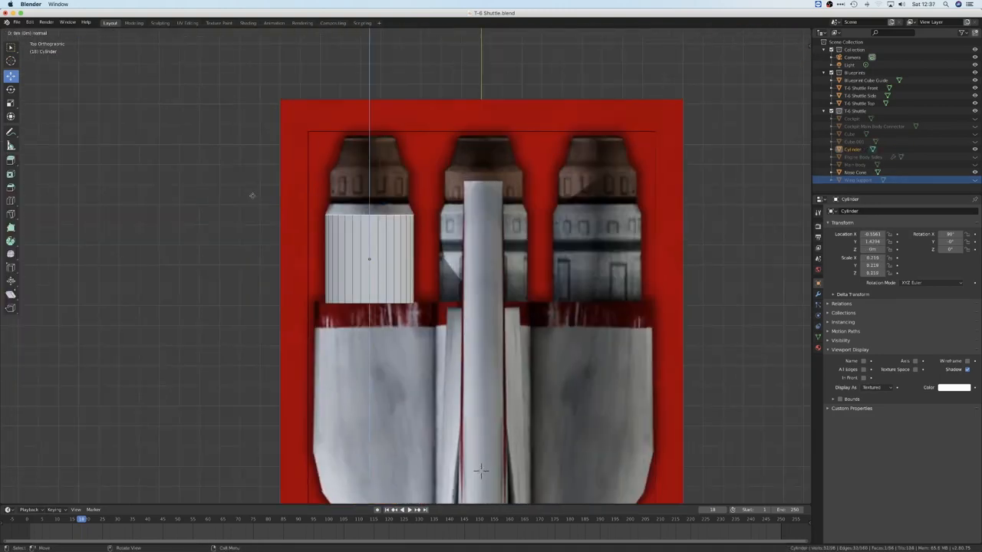
key(Tab)
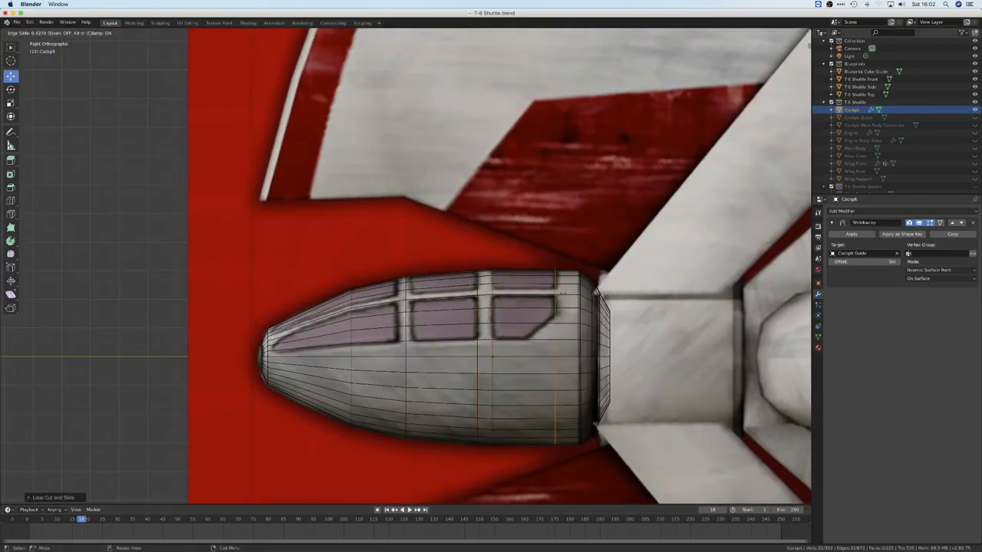
Add two loop cuts across the cockpit nose
key(Tab)
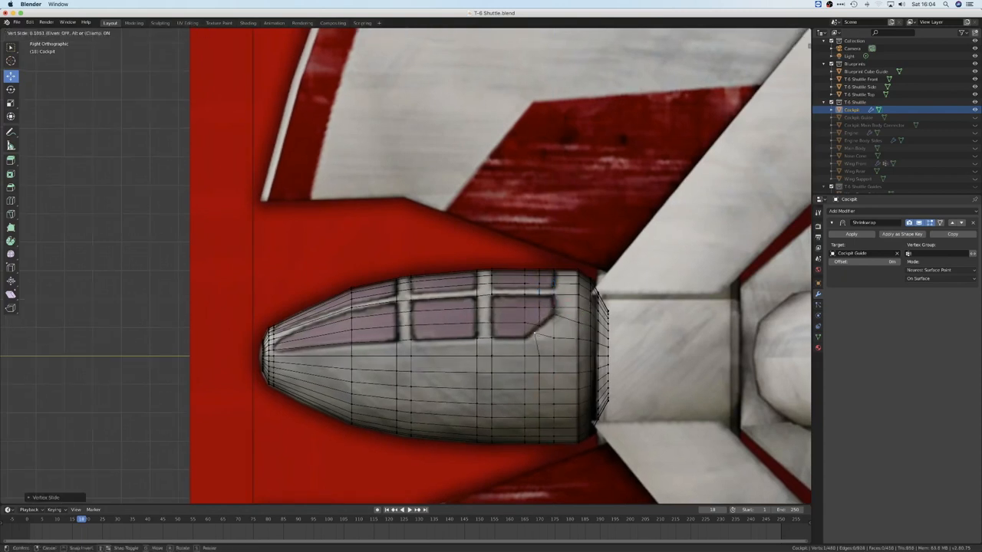
key(Tab)
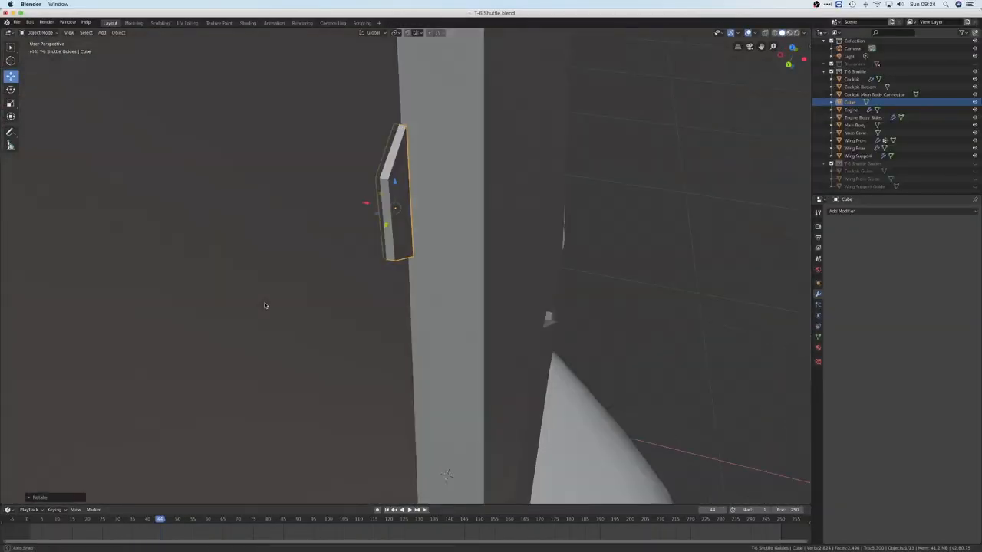
Move the thin block onto the tall strut and confirm its position
key(Tab)
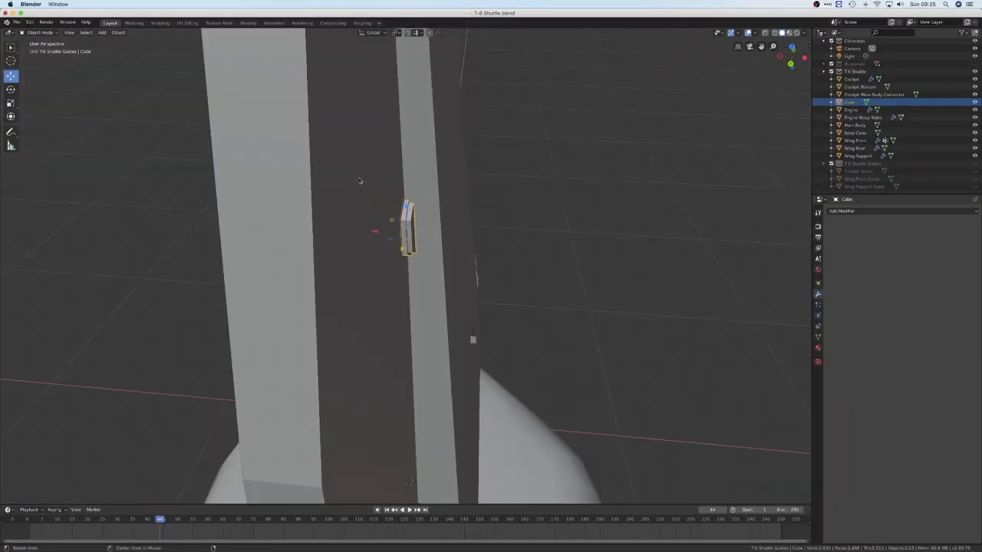
click(841, 212)
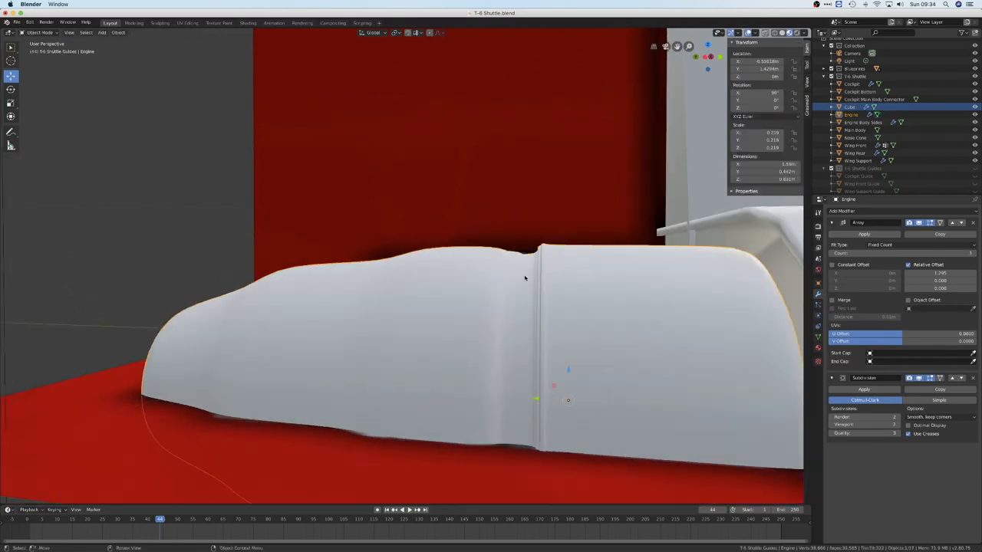
Edit the Engine Body Sides mesh into a curved shell and tune its Mirror and Subdivision modifiers
key(Tab)
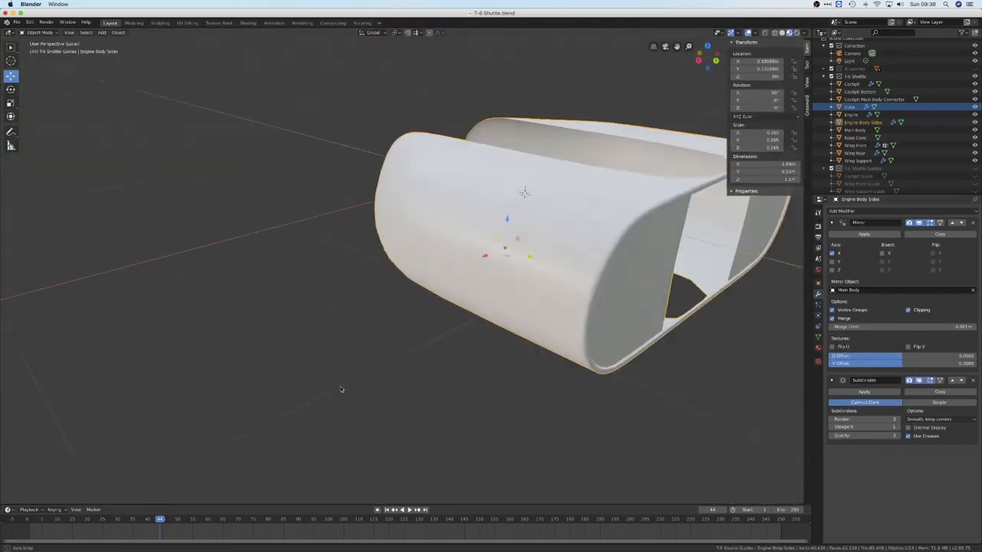
key(Tab)
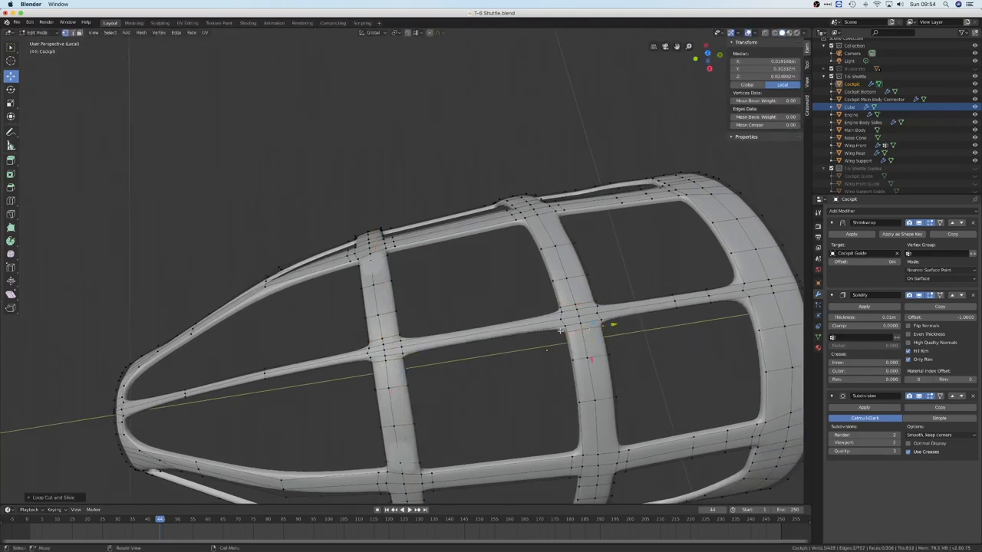
Loop-cut and solidify the cockpit frame, shape the mirrored Wing Front panel, and add engine details
key(Tab)
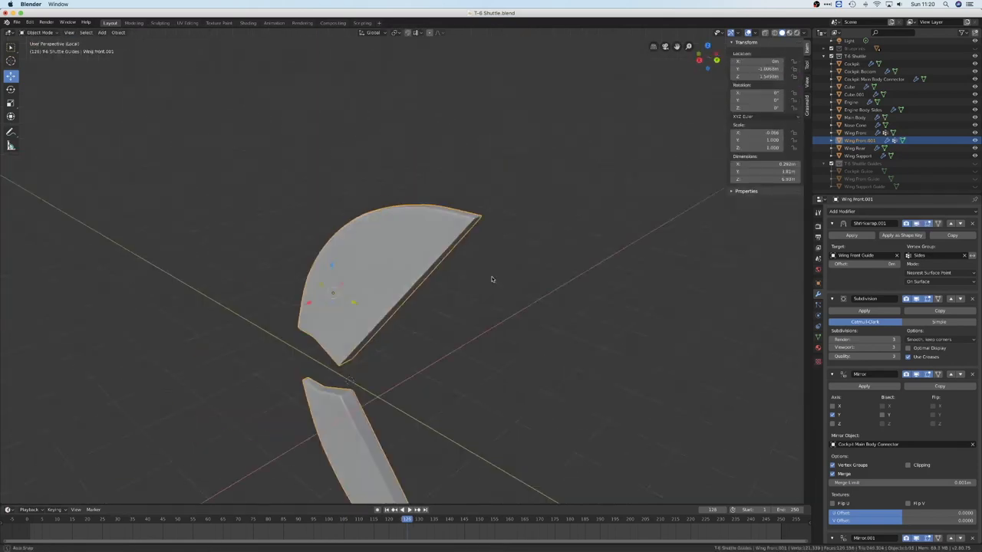
key(Tab)
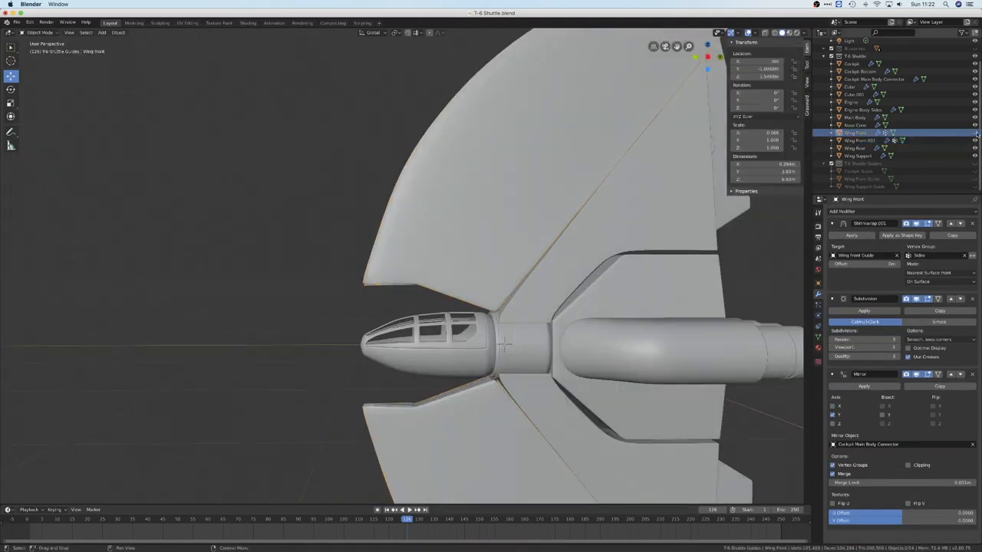
key(Tab)
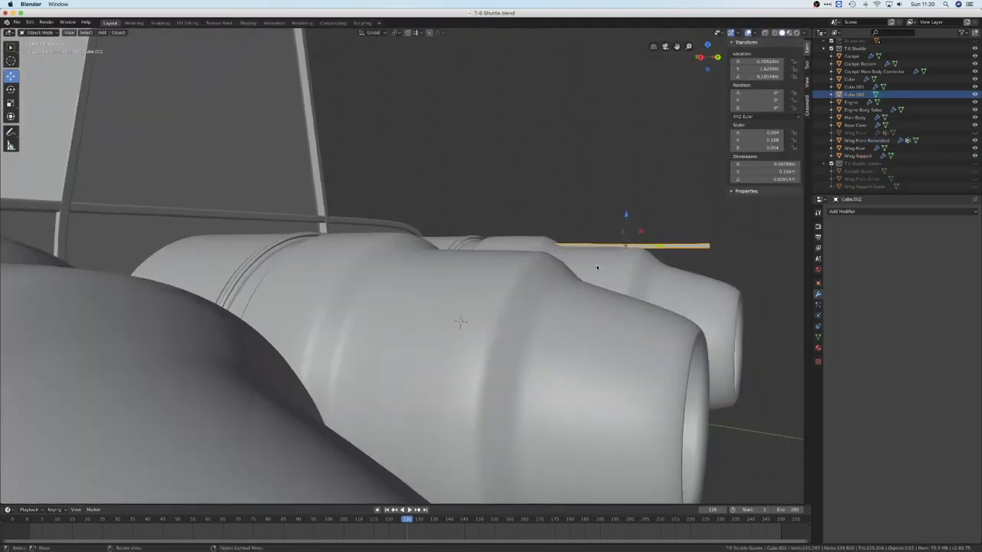
Scale a cube into a long rod beside the engine with Bevel and Subdivision Surface modifiers
key(Tab)
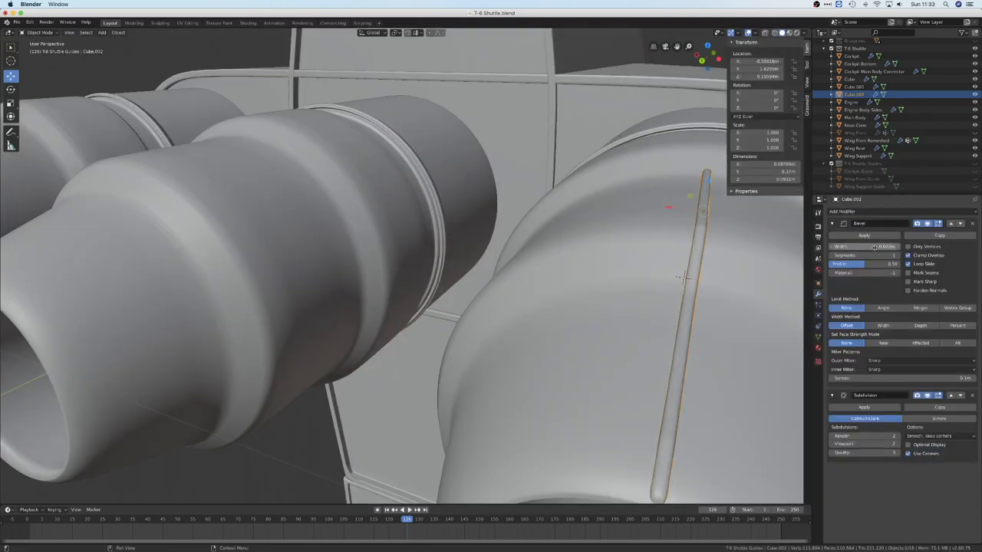
key(Tab)
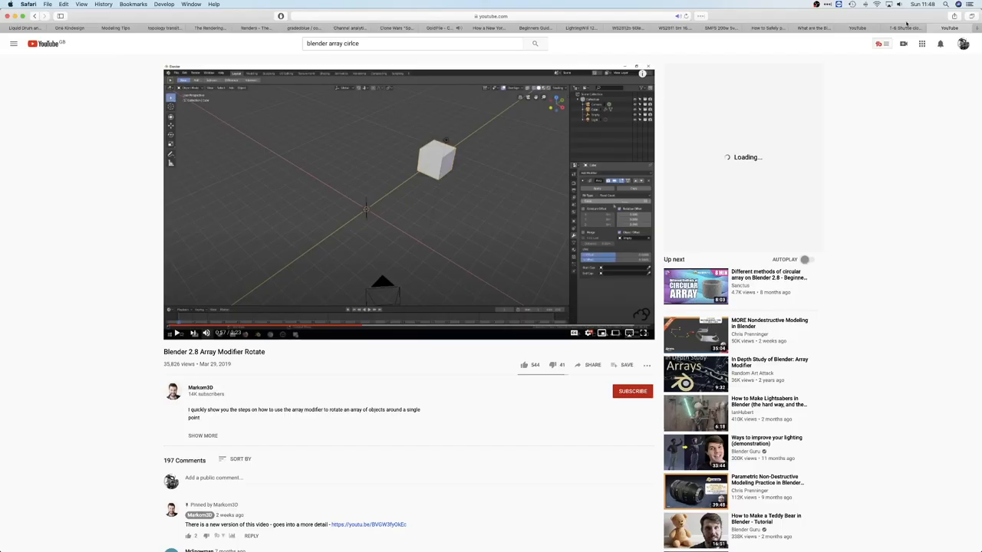
Switch to Safari and find the 'Blender 2.8 Array Modifier Rotate' YouTube tutorial
key(cmd+tab)
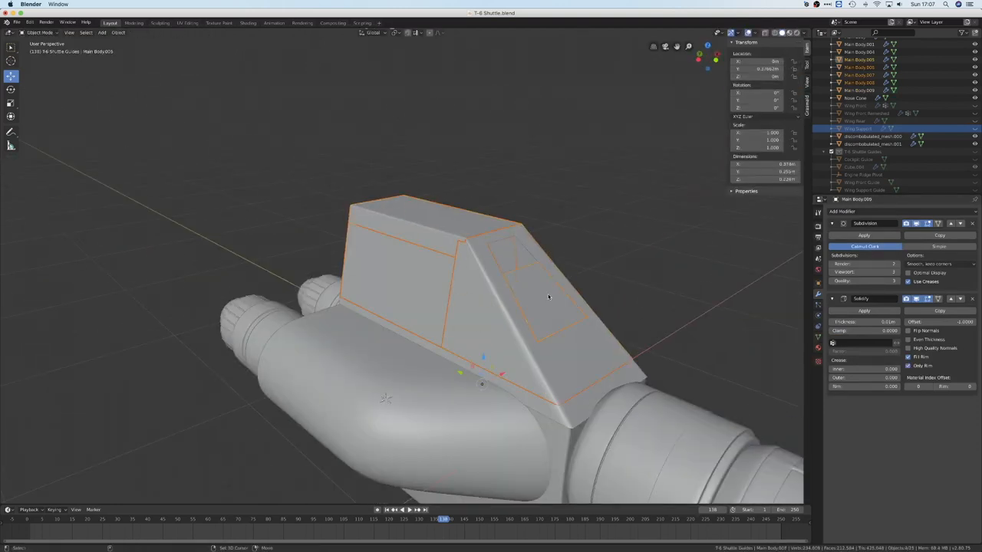
Shape the main body top block mesh with Subdivision Surface and Solidify modifiers
click(187, 23)
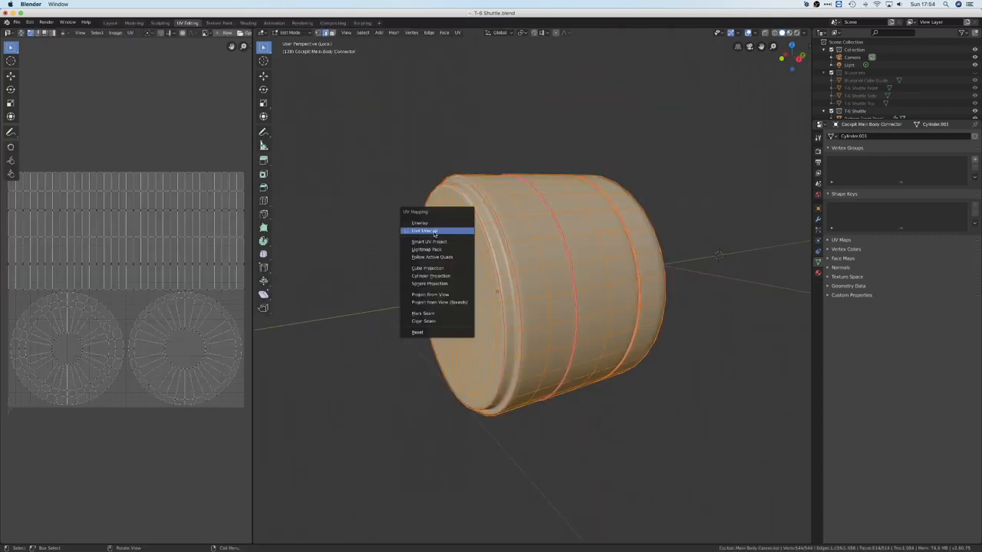
Unwrap all faces of the connector cylinder in the UV Editing workspace
click(421, 230)
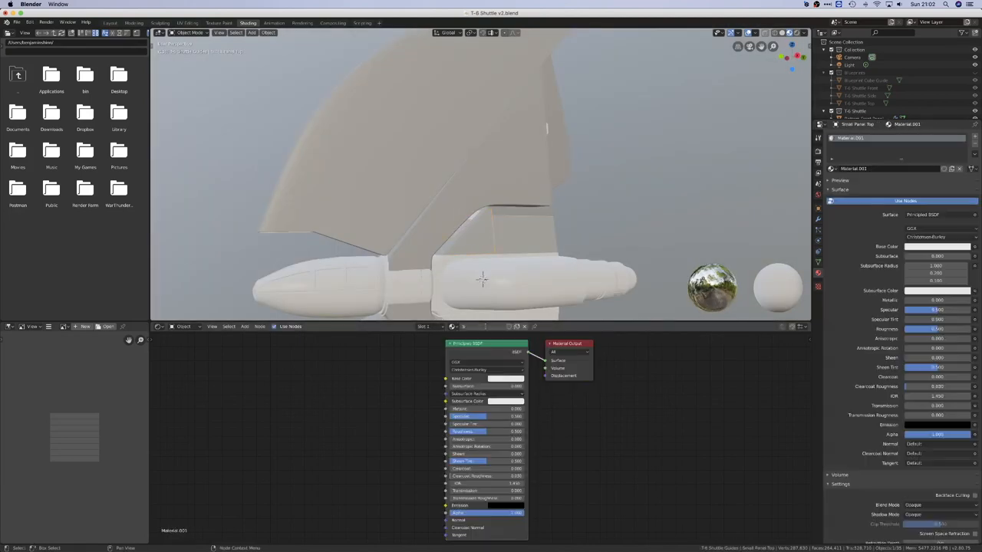
Create a new material with Principled BSDF wired to Material Output in the Shading workspace
click(353, 279)
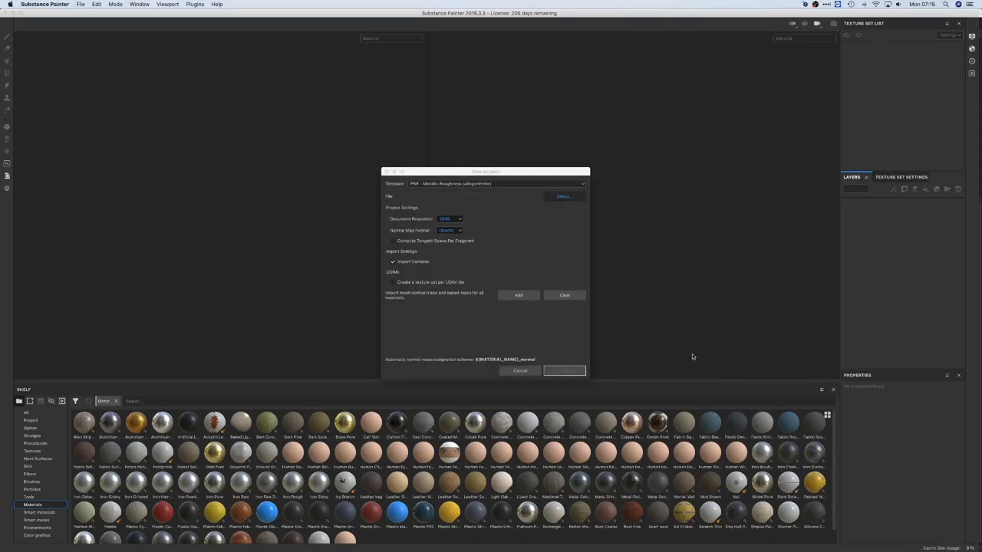
Confirm the new project from the exported FBX and orbit the shuttle to inspect it from several sides
click(564, 369)
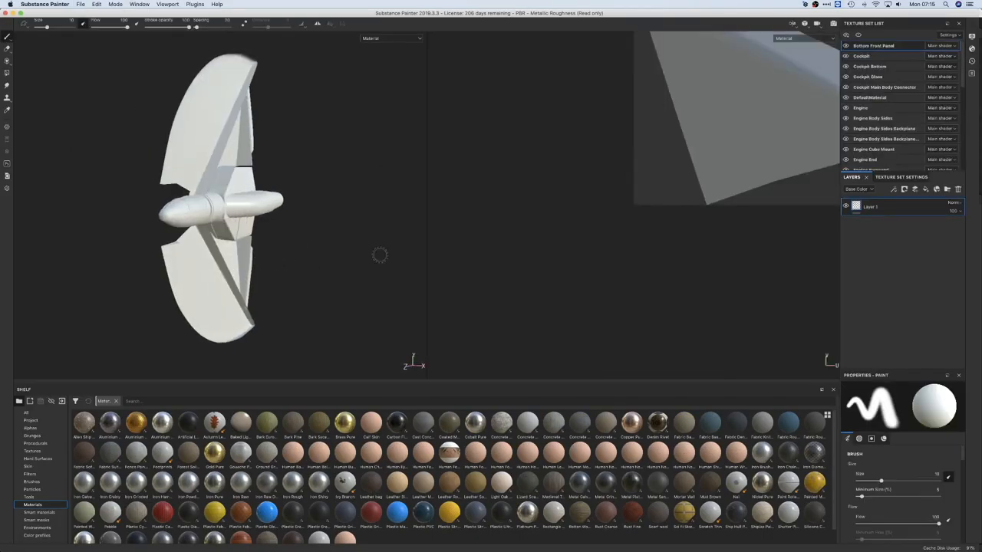
drag(381, 255, 519, 252)
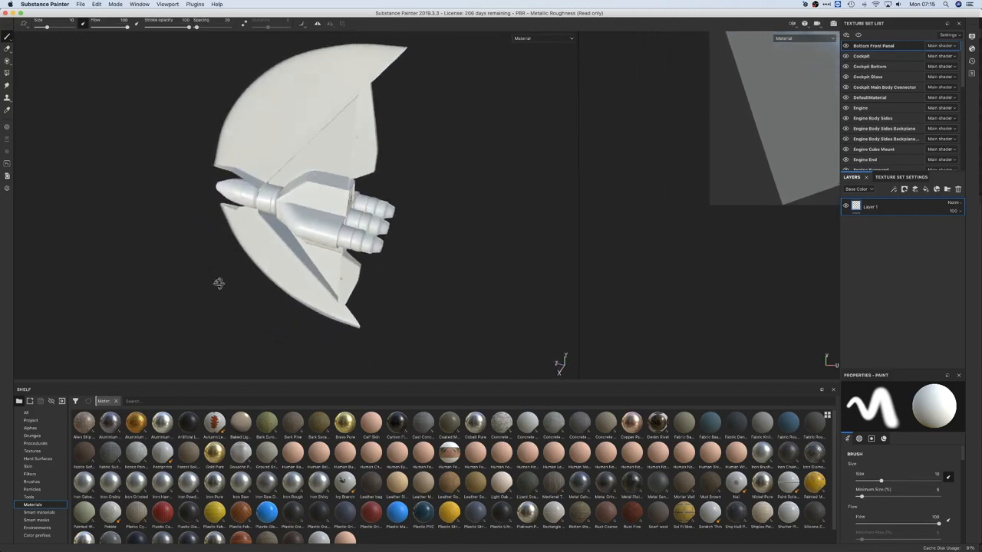
drag(218, 284, 429, 299)
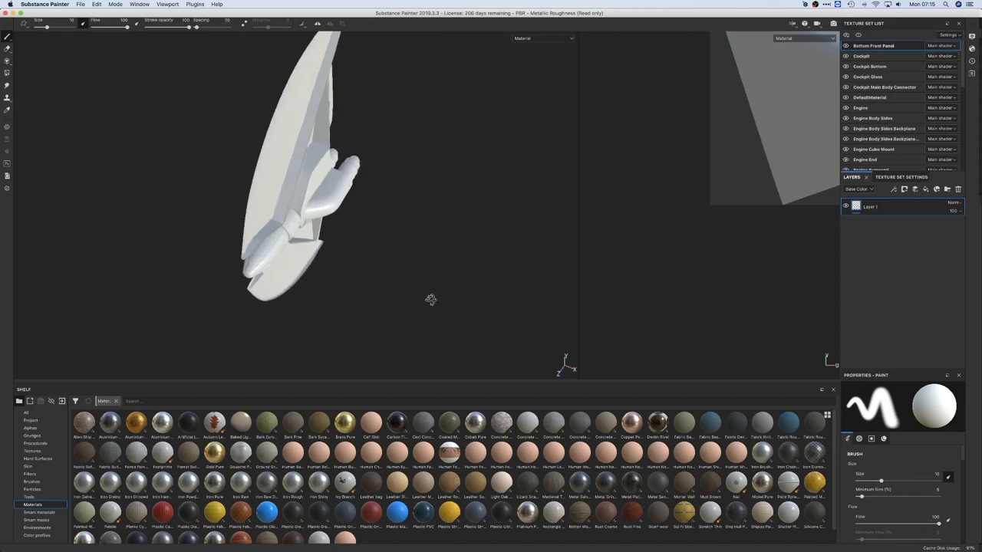
drag(430, 299, 442, 203)
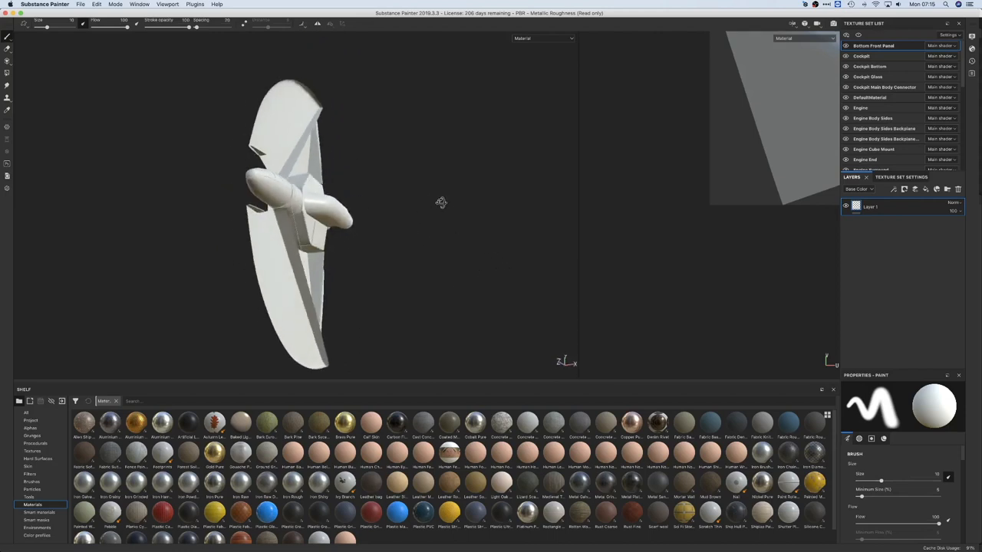
drag(442, 202, 230, 244)
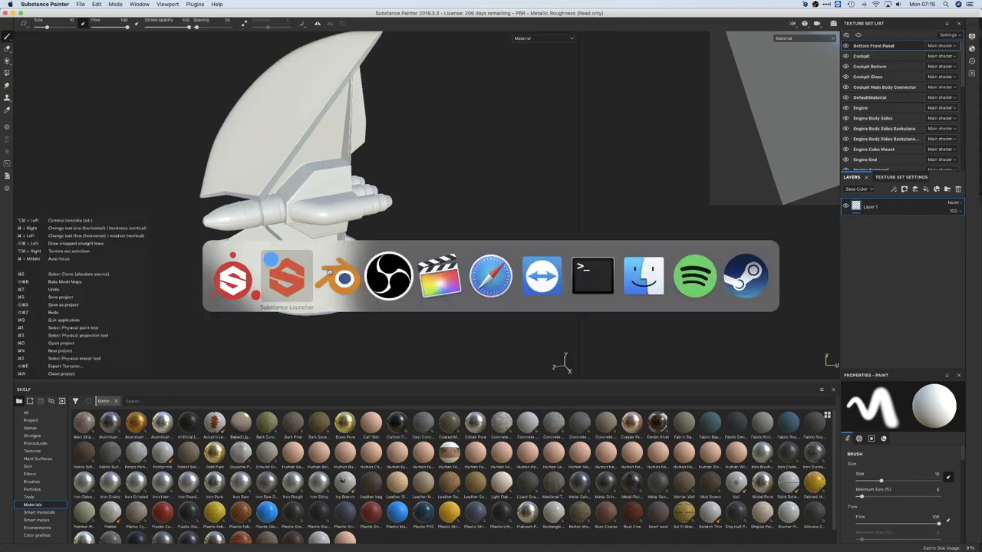
Switch to Blender and review the Wing Support object's mirror, subdivision and bevel modifier stack
click(337, 276)
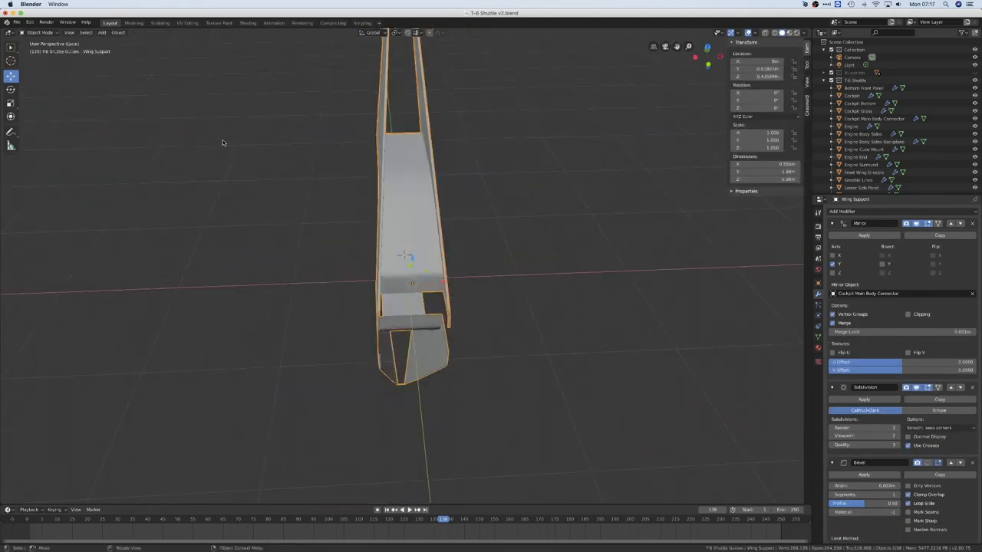
click(17, 23)
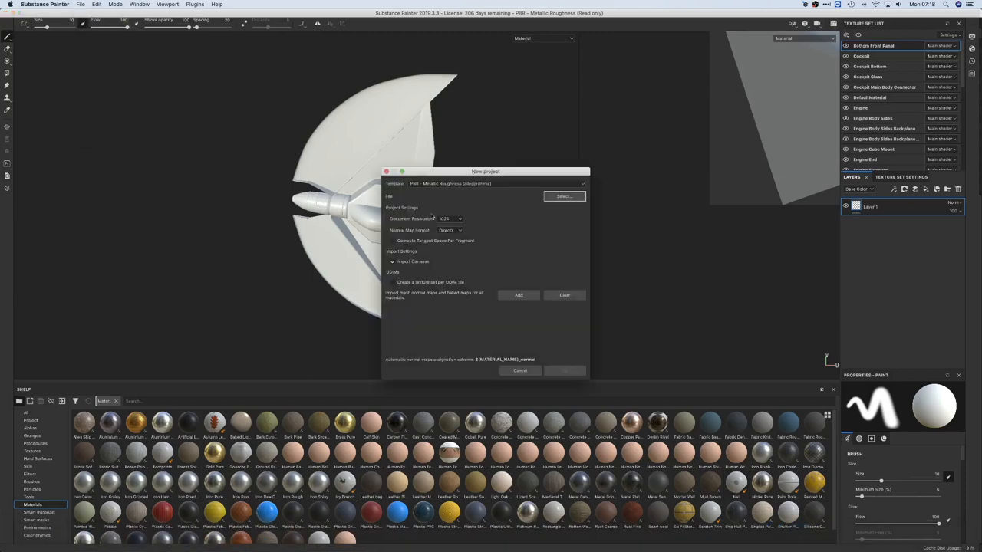
Confirm the new Substance Painter project from the re-exported FBX with its many texture sets
click(564, 369)
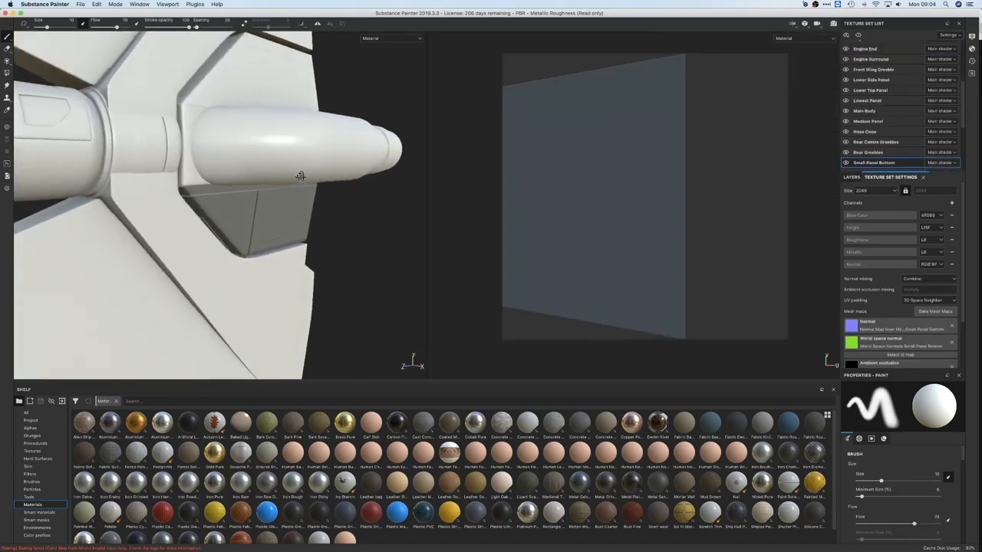
click(868, 121)
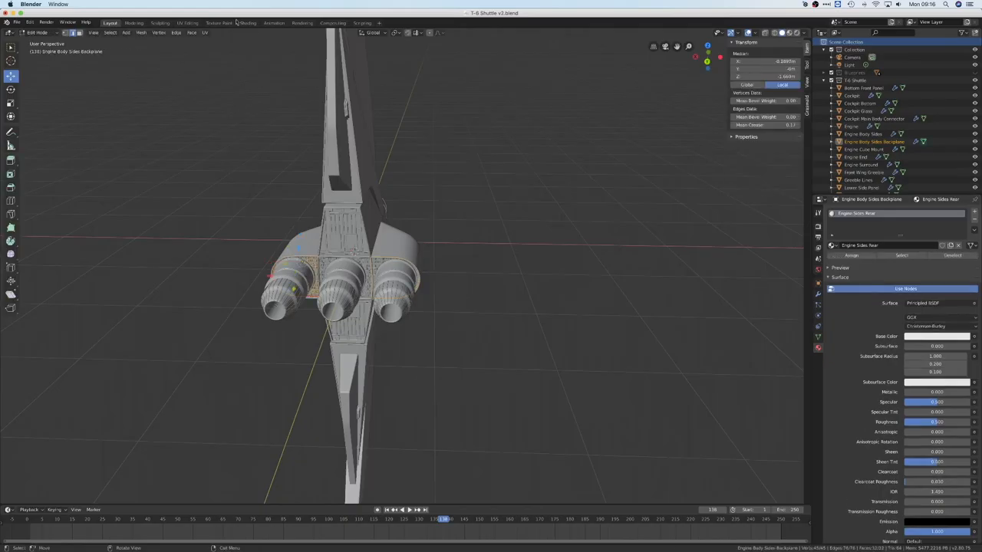
Unwrap the rounded engine body sides backplane into a grid island in the UV Editing workspace
click(187, 23)
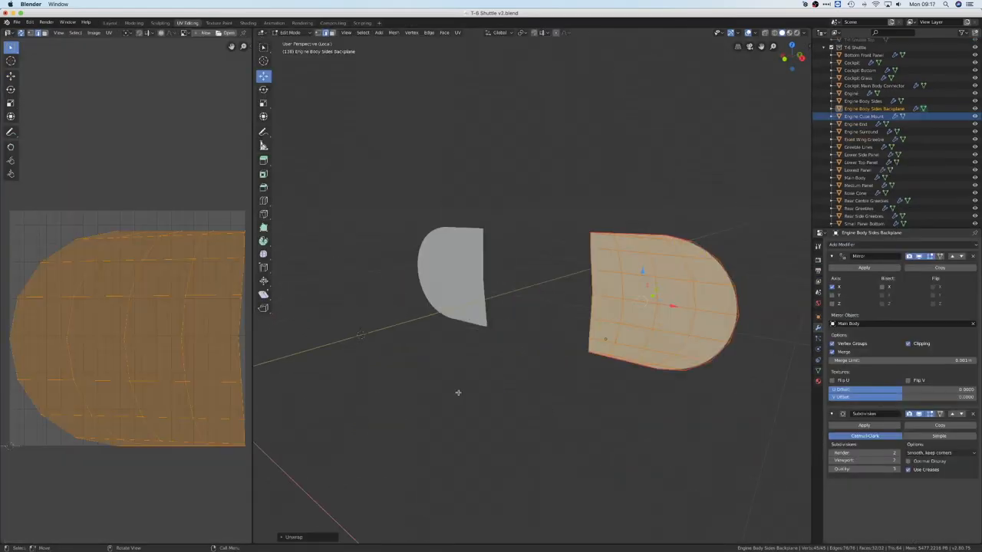